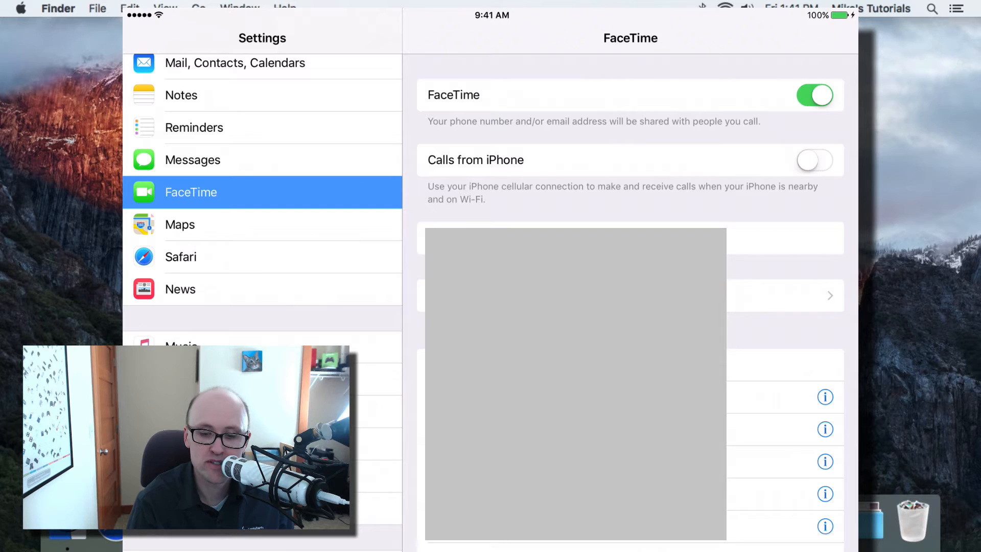
# Toggle Calls from iPhone on, then back off, in iPad FaceTime settings
pyautogui.click(814, 159)
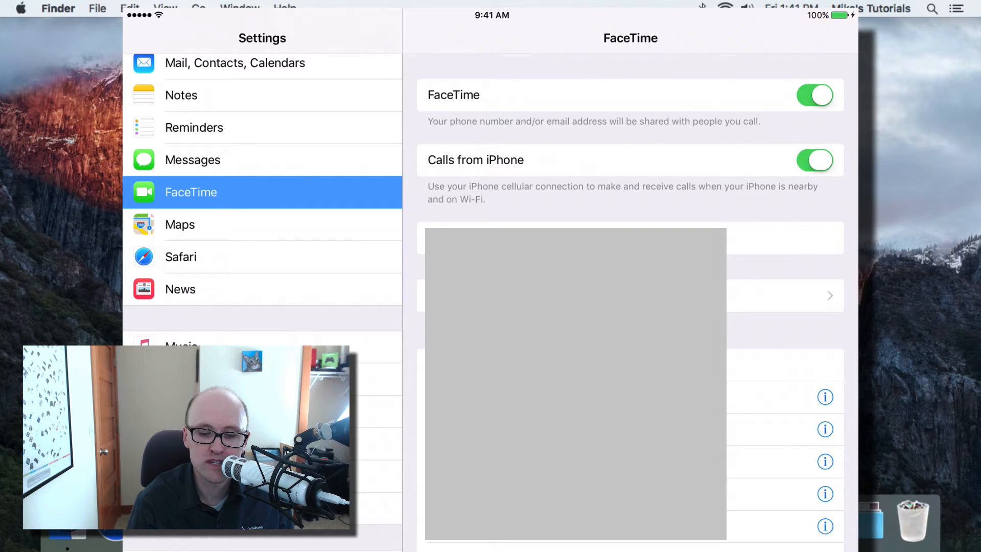
pyautogui.click(814, 159)
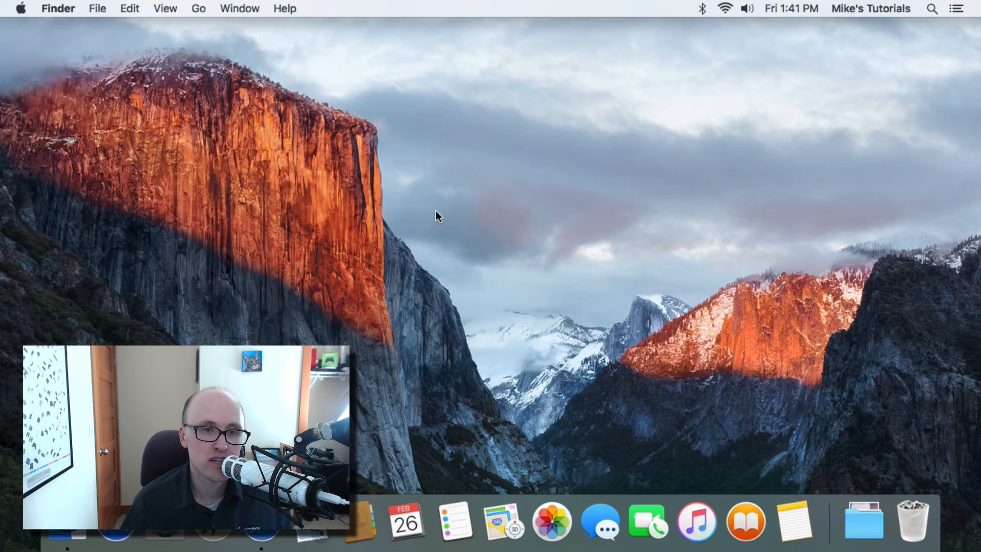
pyautogui.moveTo(647, 521)
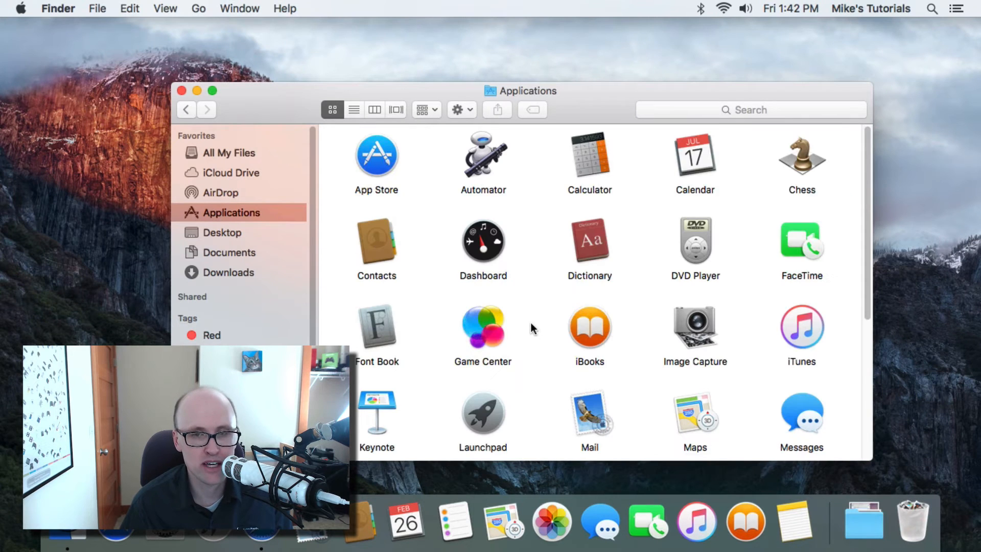
# Select the FaceTime app in the Finder Applications folder
pyautogui.click(801, 243)
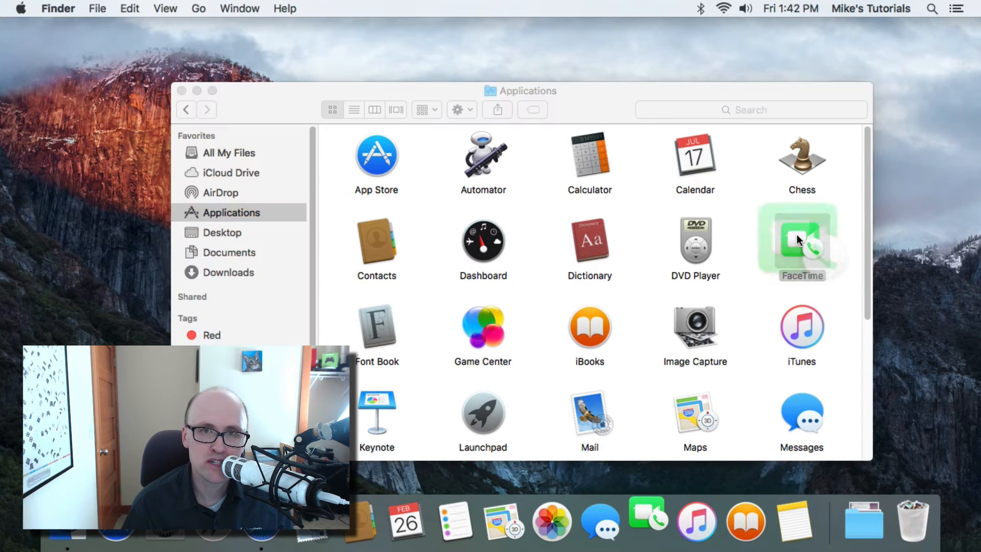
# Launch FaceTime, open Preferences, and toggle the Calls From iPhone checkbox
pyautogui.doubleClick(801, 241)
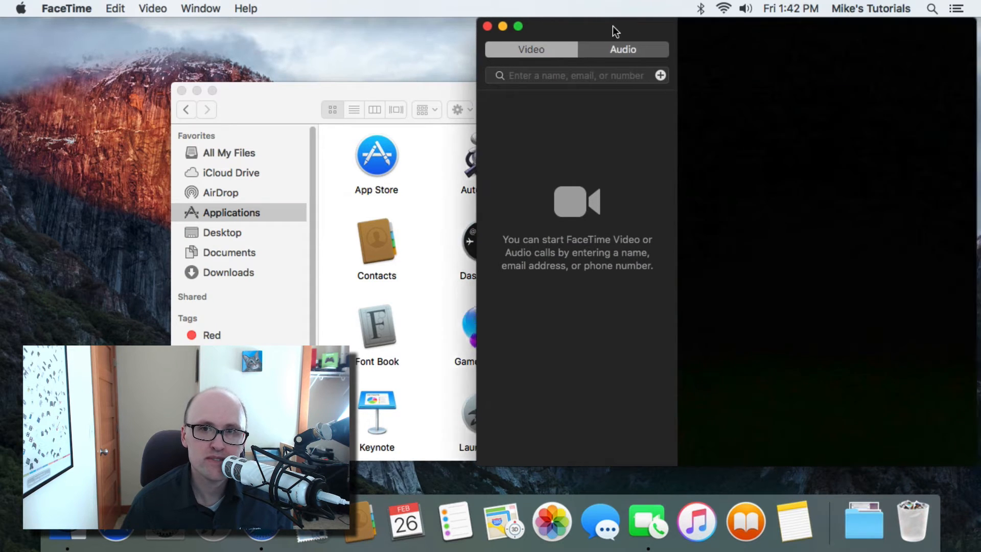
pyautogui.click(67, 9)
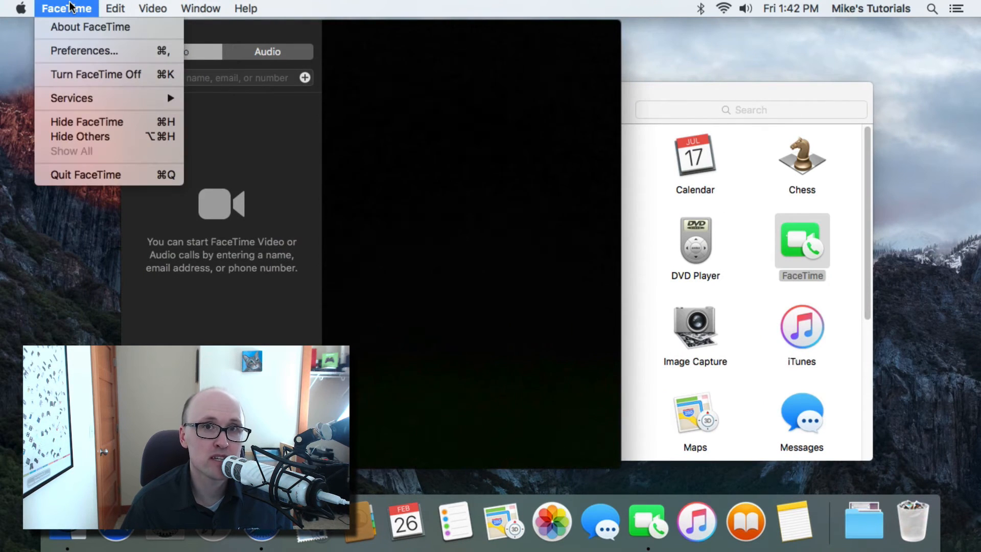
pyautogui.click(82, 50)
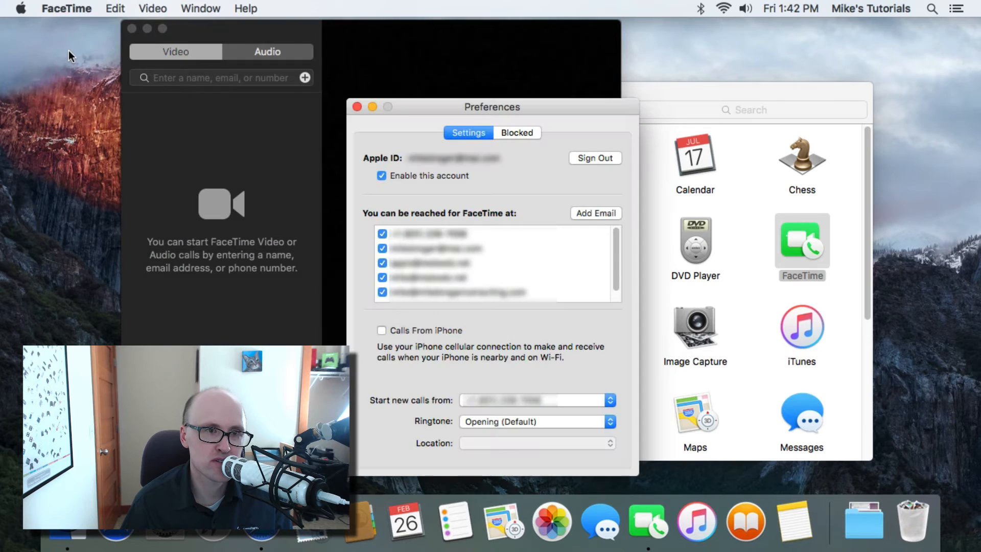
pyautogui.click(381, 330)
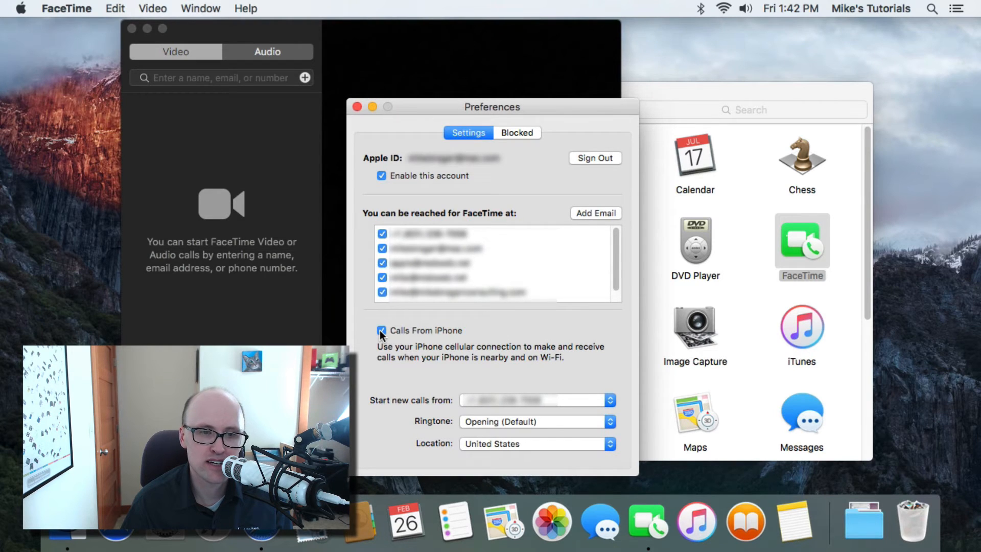
pyautogui.click(381, 331)
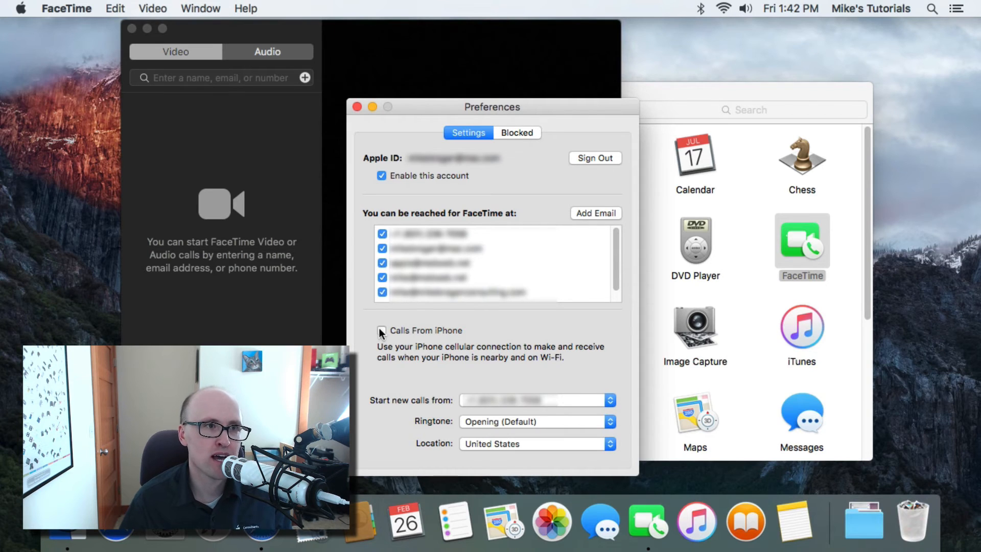
# Untick Calls From iPhone in the FaceTime Preferences Settings tab
pyautogui.click(381, 330)
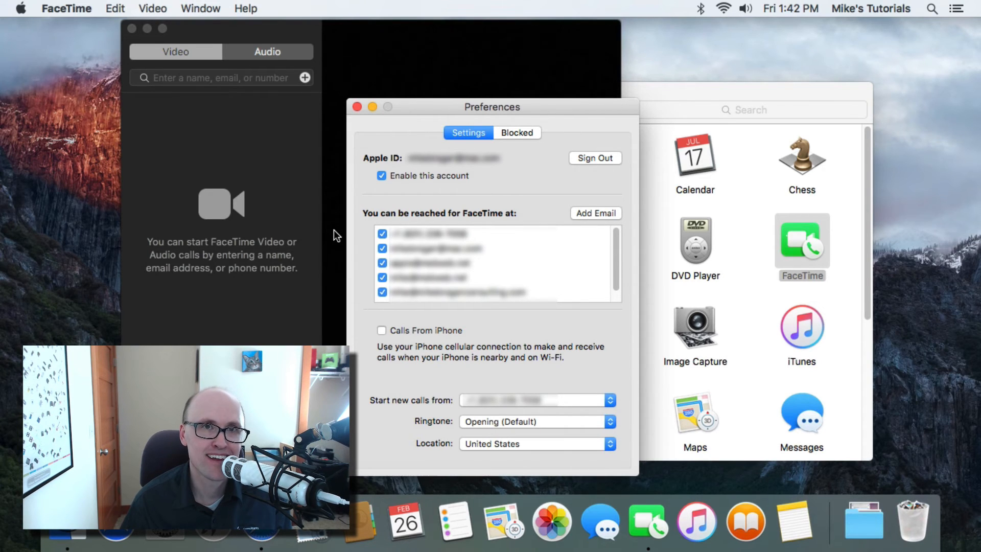